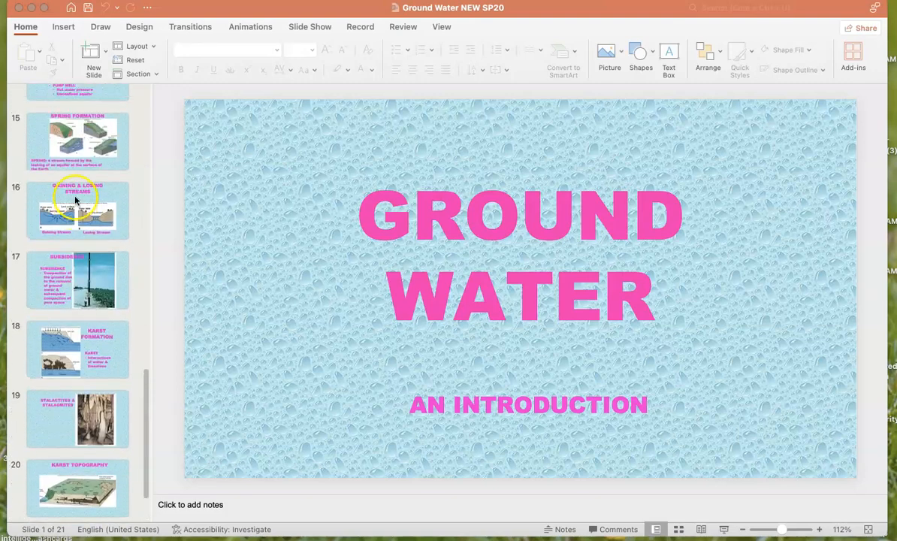
- Bring slide 16, Gaining & Losing Streams, into the editing view
left_click(79, 211)
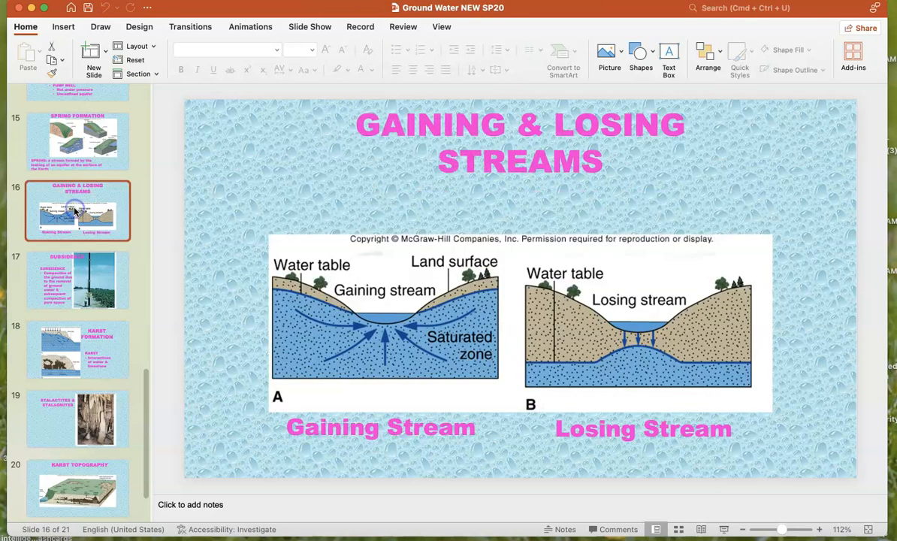
mouse_move(75, 208)
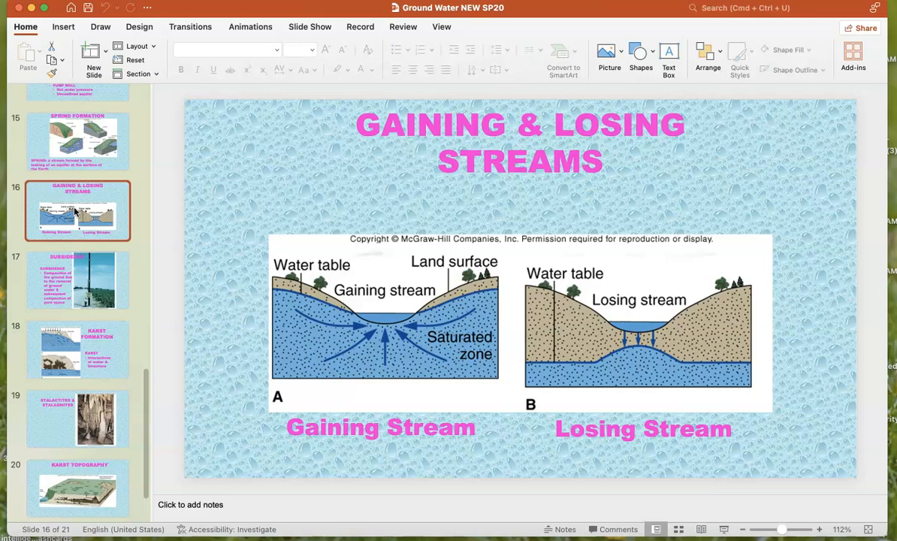
- Bring slide 17, Subsidence, with its roadside photograph into the editing view
left_click(78, 281)
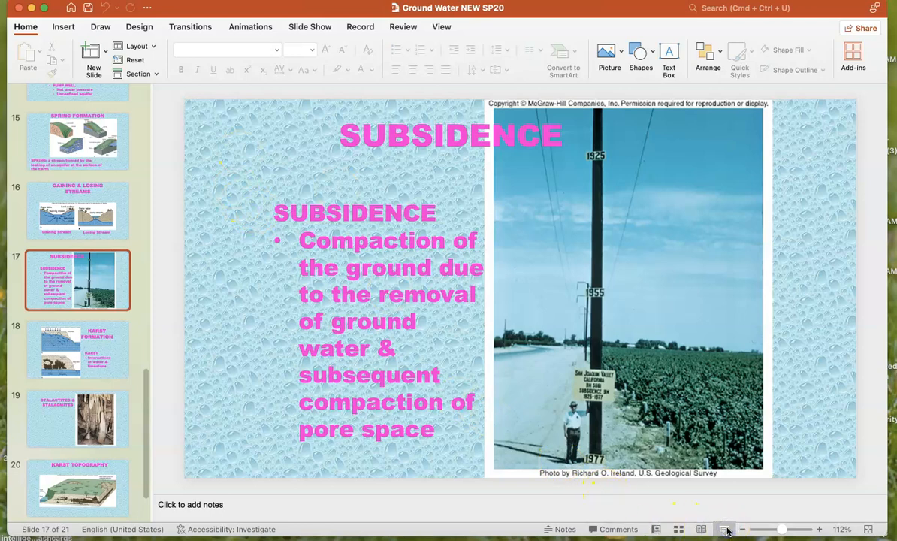
left_click(724, 529)
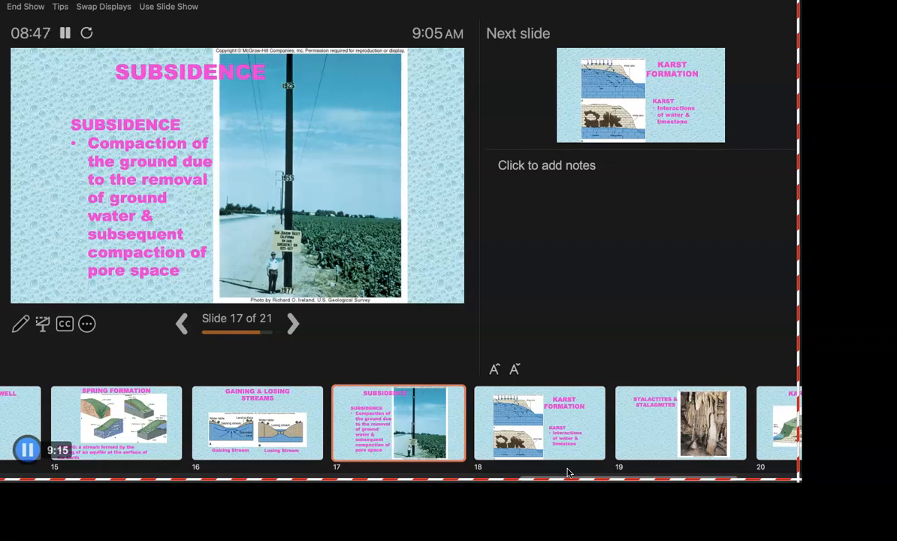
- Advance the show from Subsidence to slide 18, Karst Formation
left_click(293, 323)
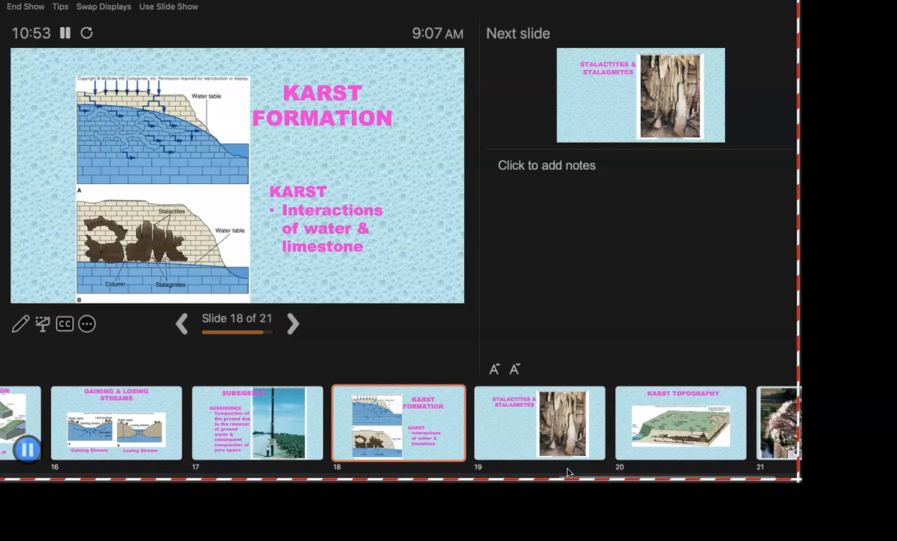
- Advance the show from Karst Formation to slide 19, Stalactites & Stalagmites
left_click(291, 323)
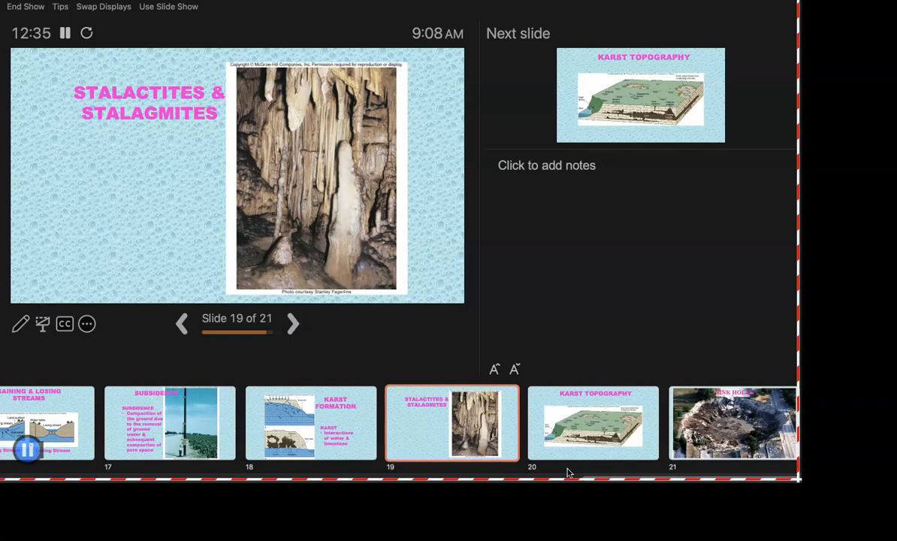
- Advance the show from Stalactites & Stalagmites to slide 20, Karst Topography
left_click(292, 323)
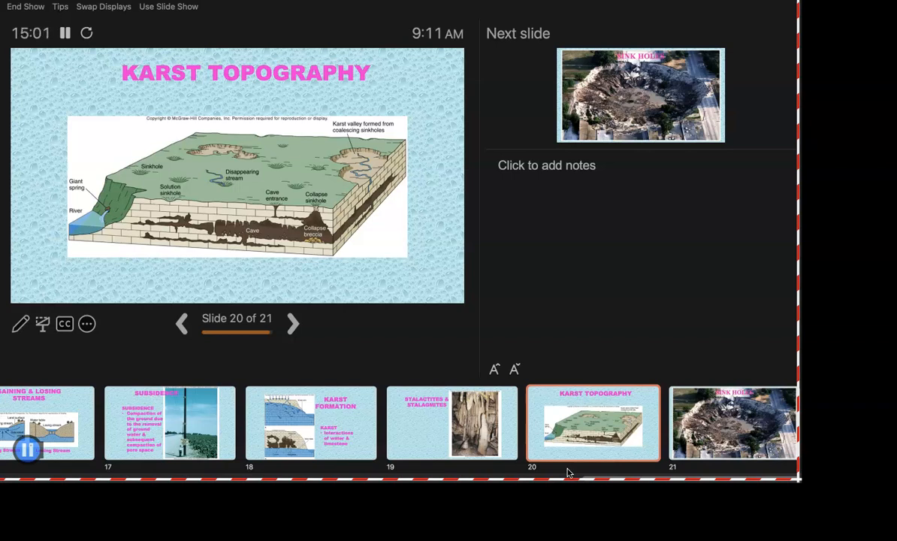
- Advance the show from Karst Topography to the final slide 21, Sinkholes
left_click(292, 323)
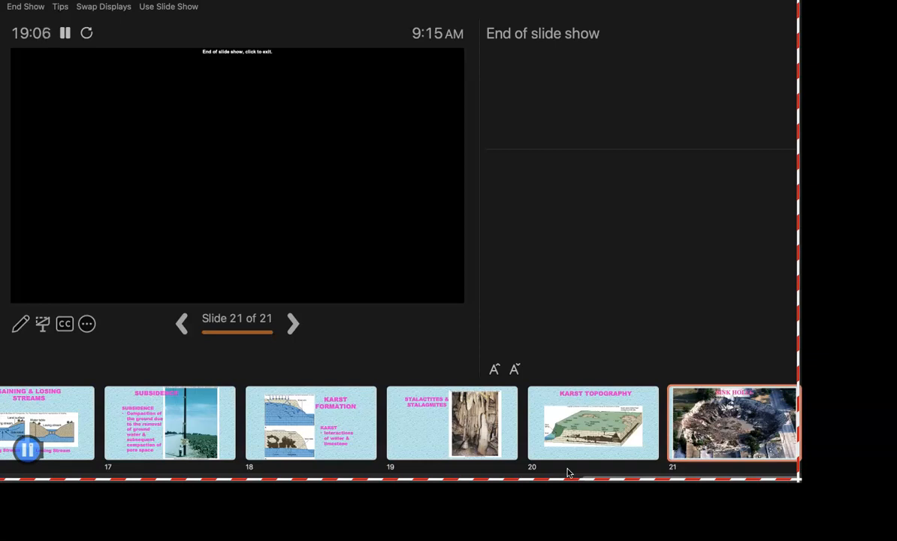
mouse_move(33, 466)
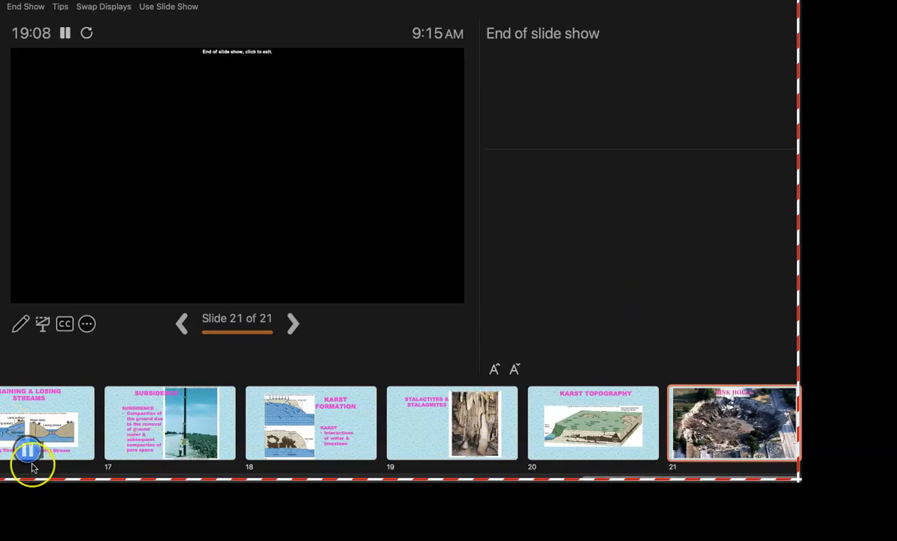